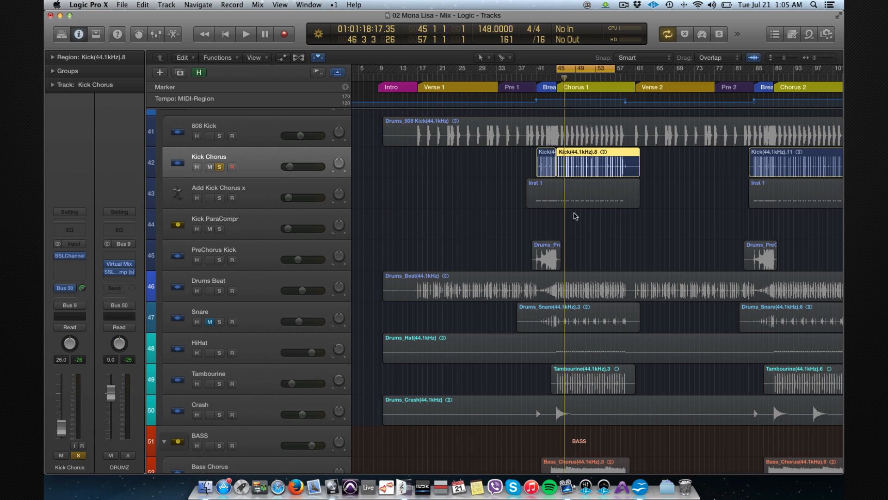
{"action": "mouse_move", "coordinate": [542, 186]}
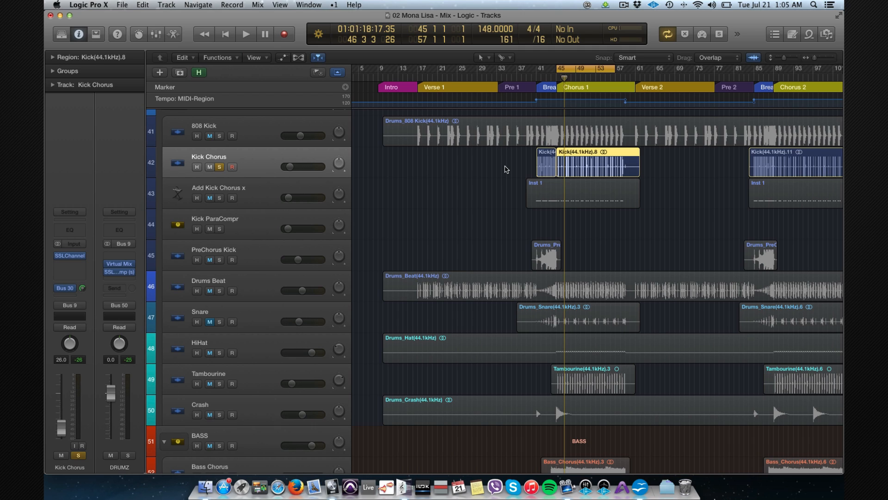
{"action": "mouse_move", "coordinate": [566, 167]}
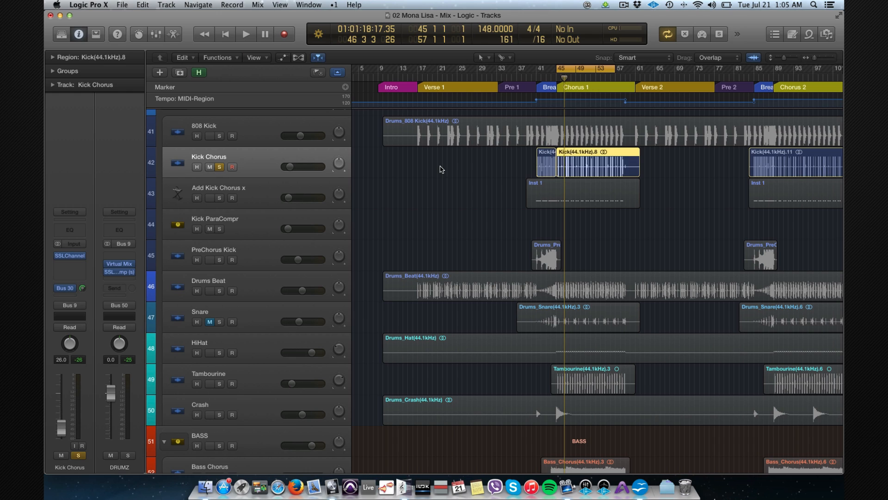
Double the chorus kick region via Drum Replacement: Instrument Kick, Mode Doubling, threshold −12 dB
{"action": "left_click", "coordinate": [245, 35]}
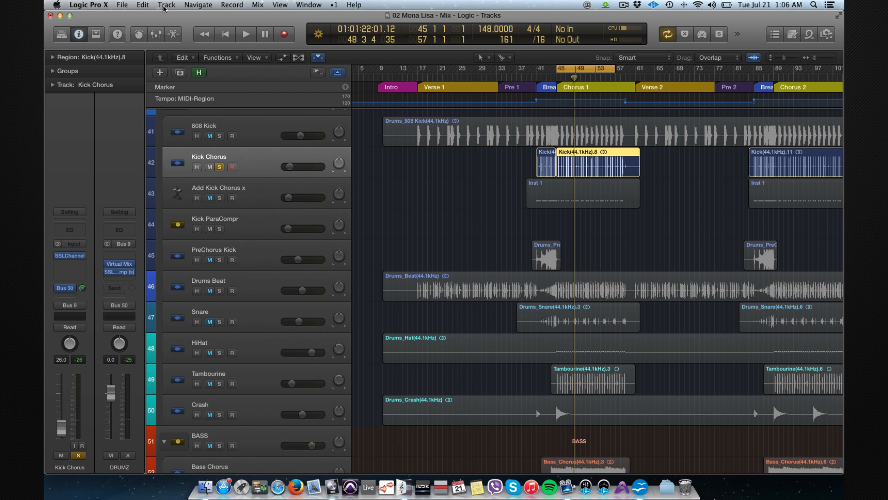
{"action": "left_click", "coordinate": [166, 5]}
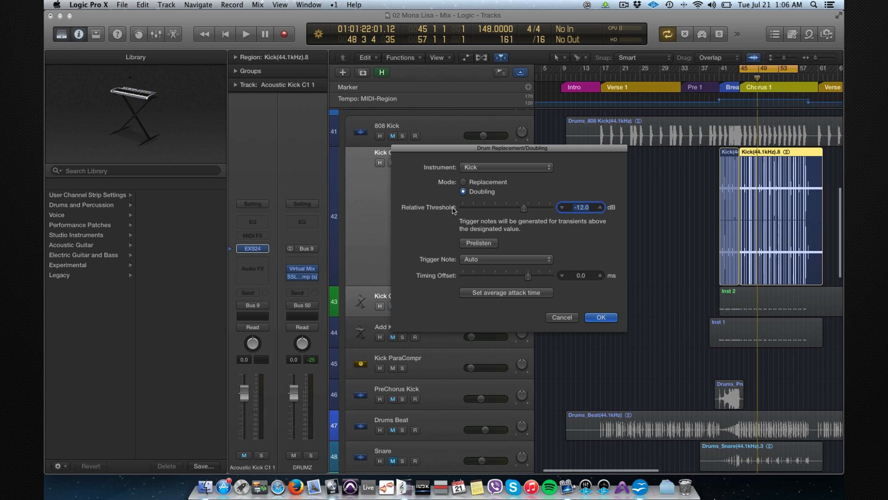
{"action": "left_click", "coordinate": [87, 194]}
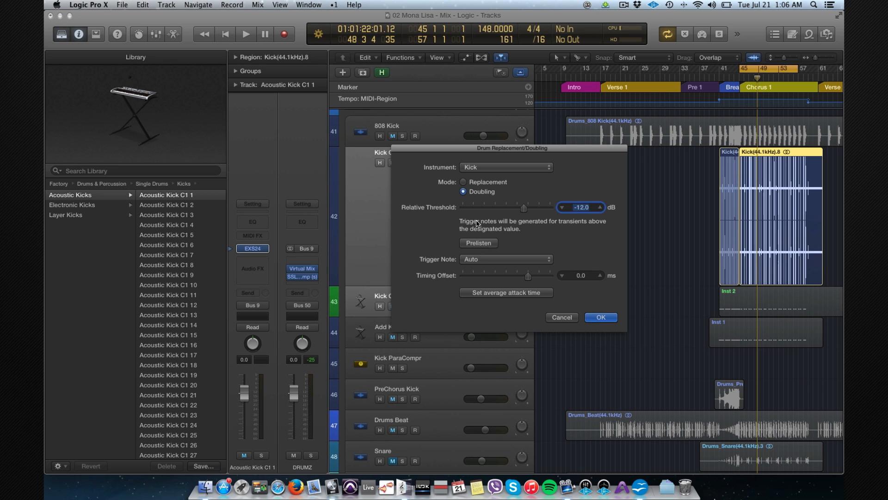
{"action": "left_click", "coordinate": [599, 316]}
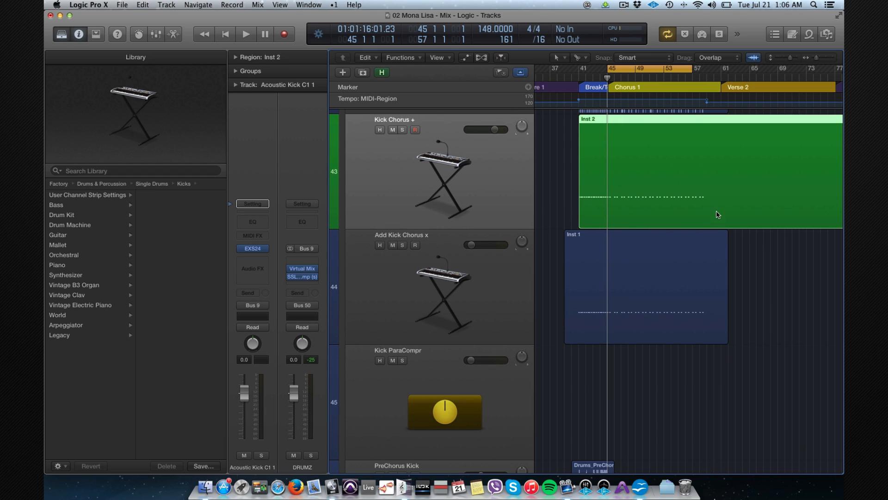
{"action": "mouse_move", "coordinate": [599, 176]}
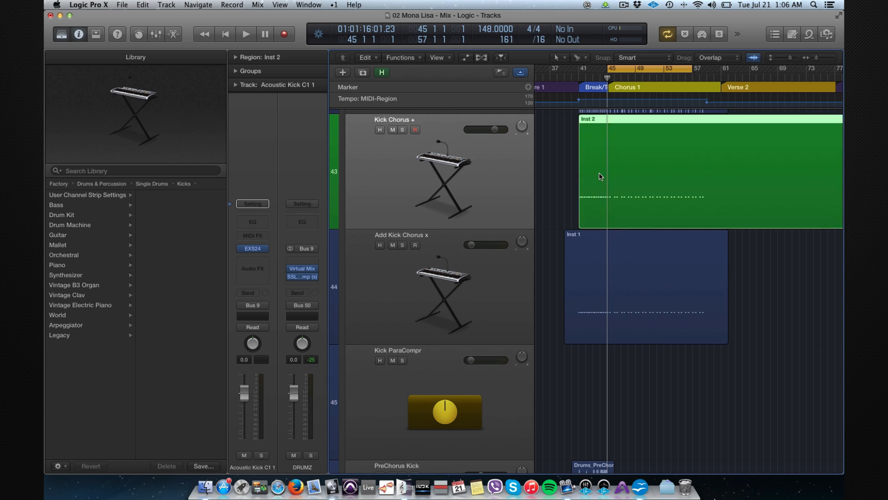
{"action": "left_click", "coordinate": [645, 283]}
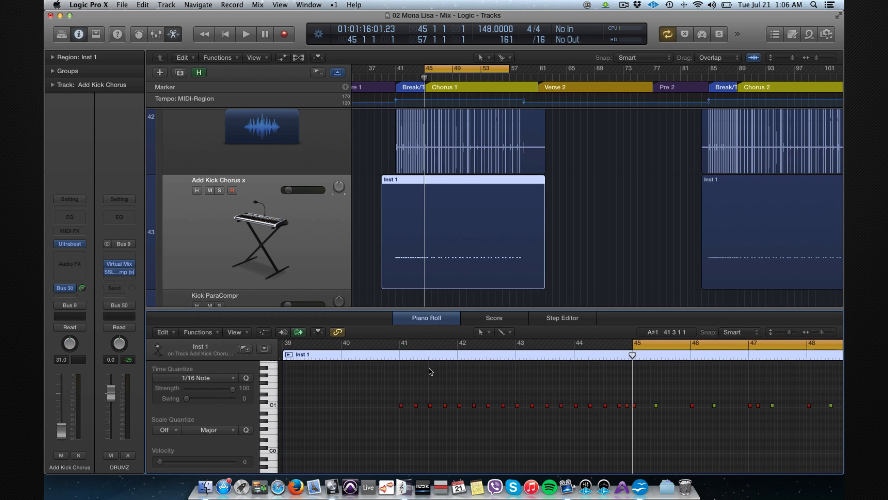
Scroll the Piano Roll to the Inst 1 region's C1 kick notes at bar 45
{"action": "scroll", "scroll_direction": "right", "scroll_amount": 3}
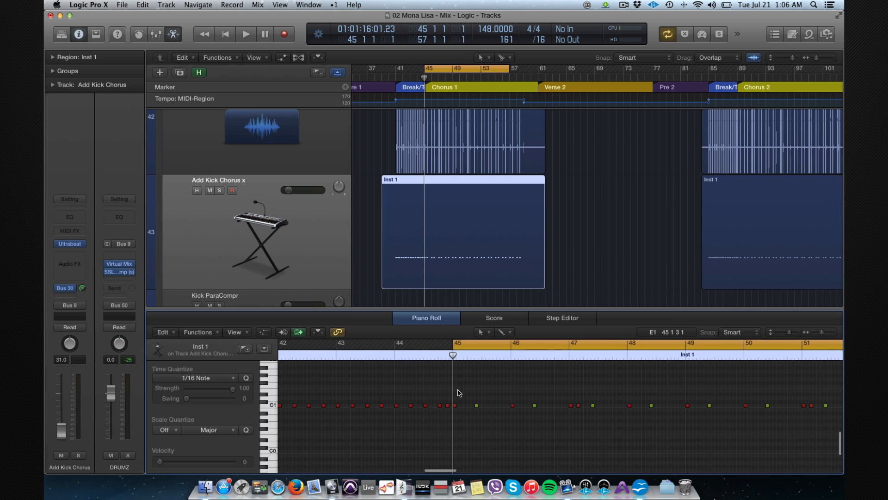
{"action": "mouse_move", "coordinate": [474, 407]}
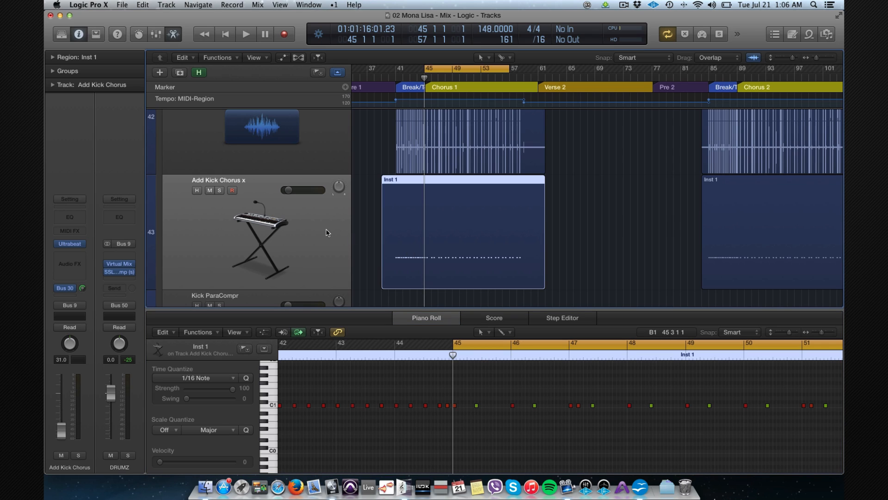
{"action": "mouse_move", "coordinate": [390, 230]}
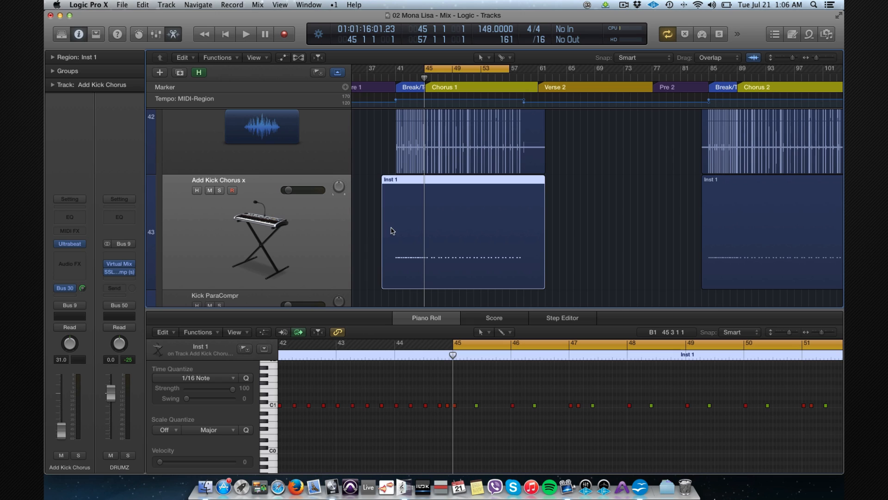
{"action": "mouse_move", "coordinate": [369, 223]}
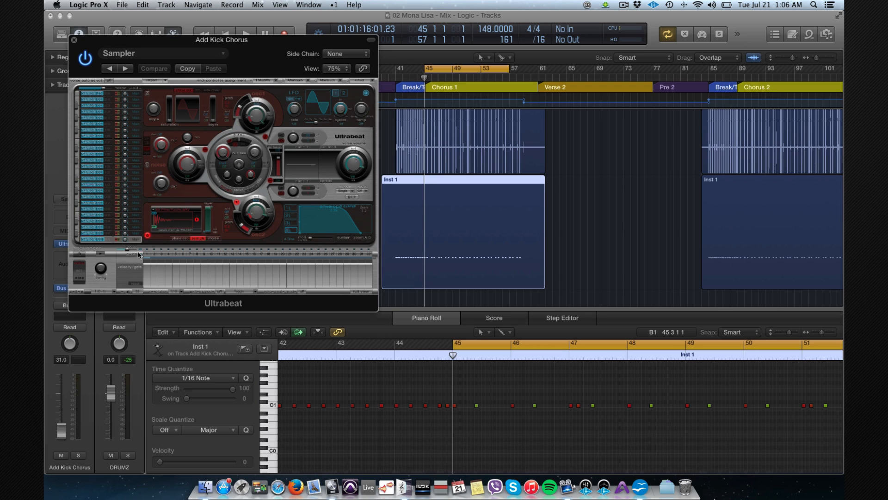
{"action": "left_click", "coordinate": [73, 40]}
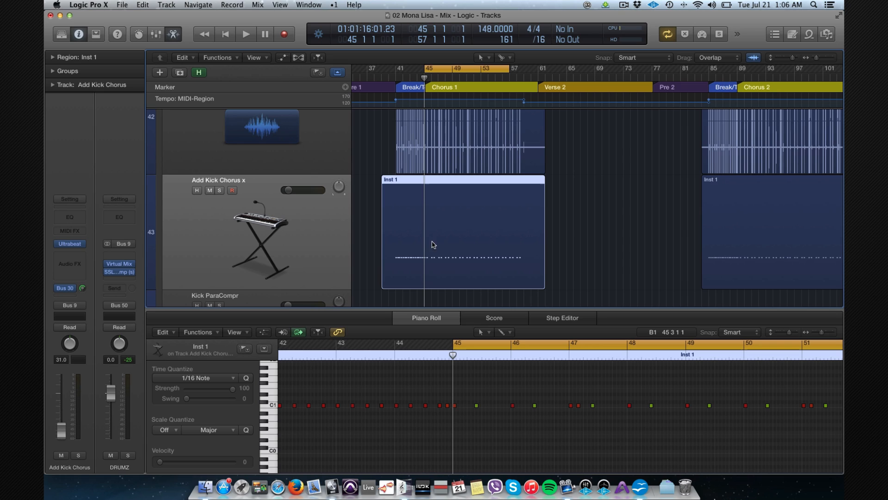
{"action": "mouse_move", "coordinate": [452, 241]}
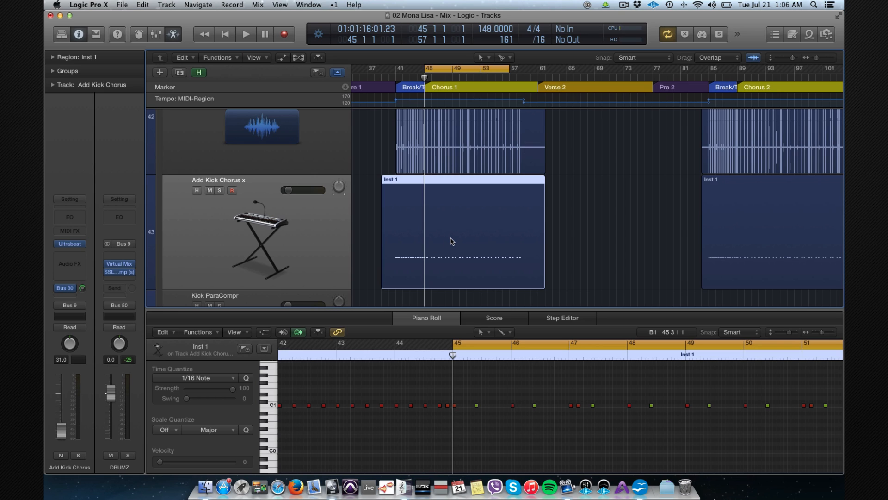